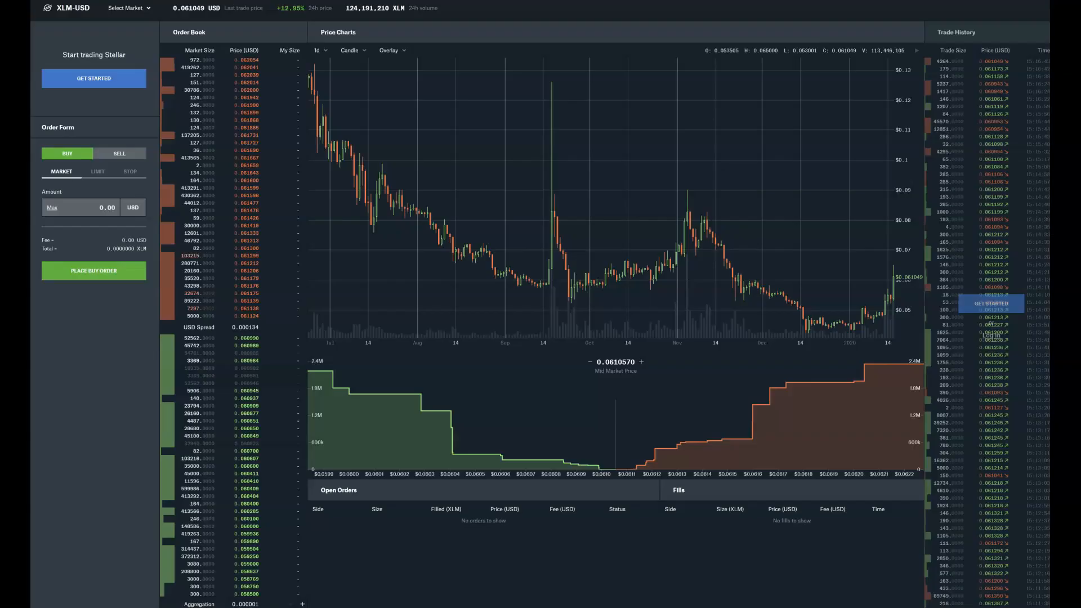
{"action": "mouse_move", "coordinate": [796, 154]}
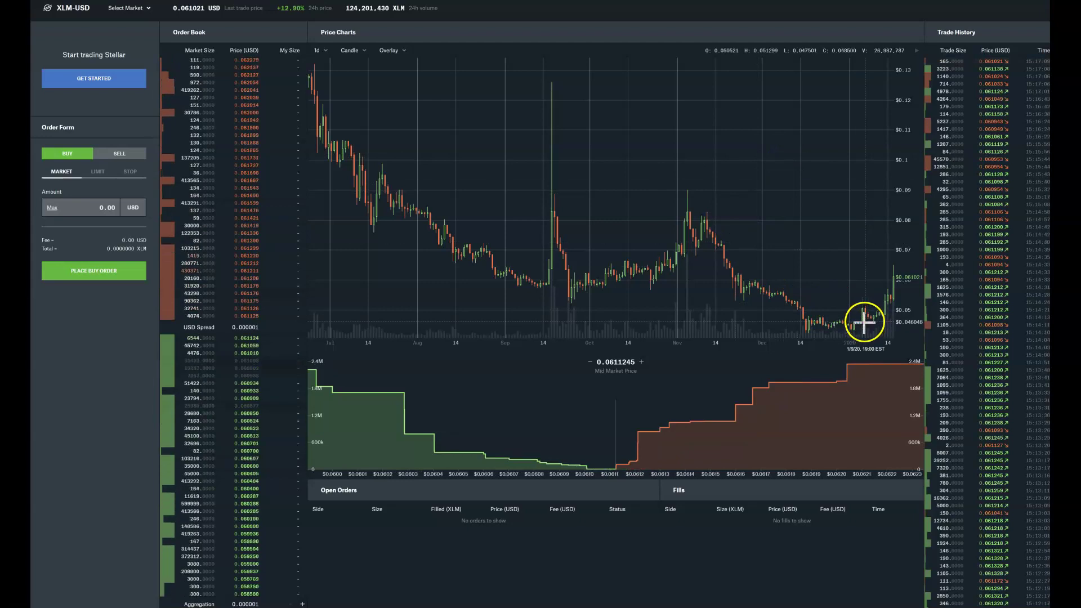
{"action": "mouse_move", "coordinate": [875, 321]}
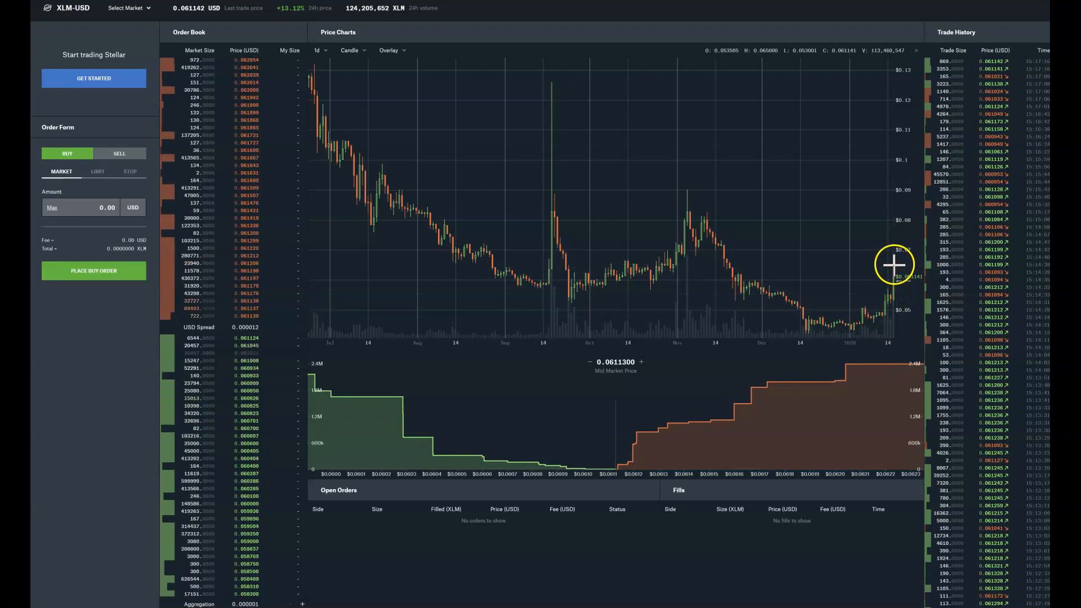
{"action": "mouse_move", "coordinate": [894, 273]}
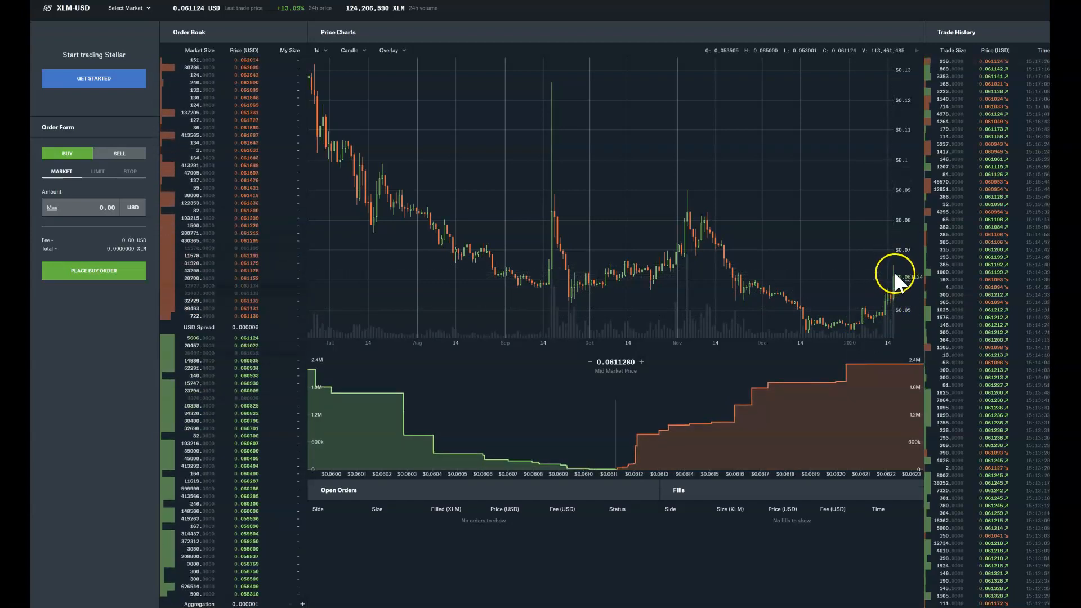
{"action": "mouse_move", "coordinate": [900, 250]}
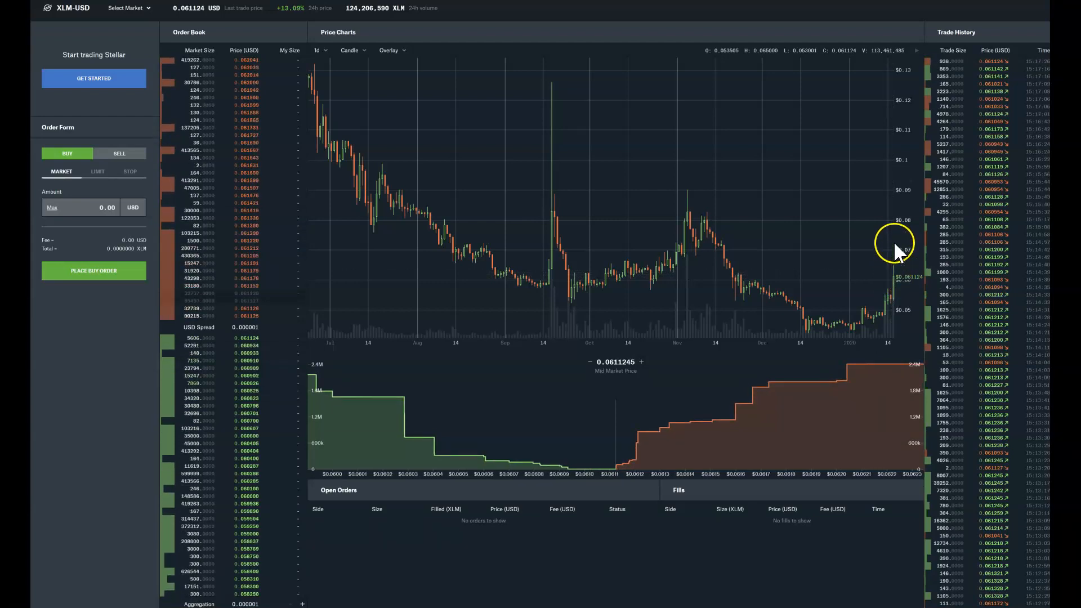
{"action": "mouse_move", "coordinate": [747, 222]}
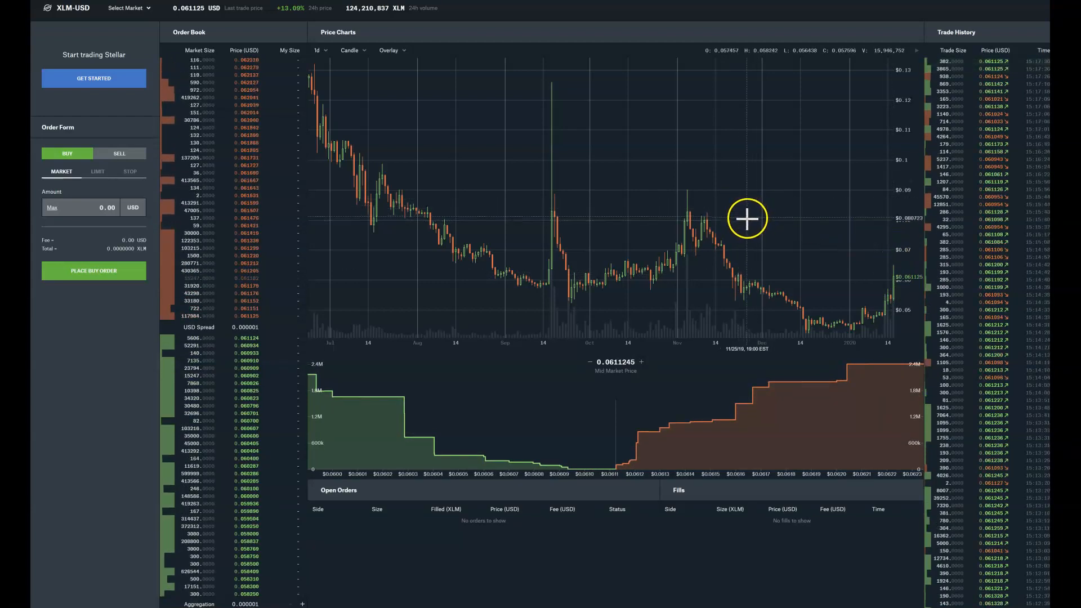
{"action": "mouse_move", "coordinate": [702, 219]}
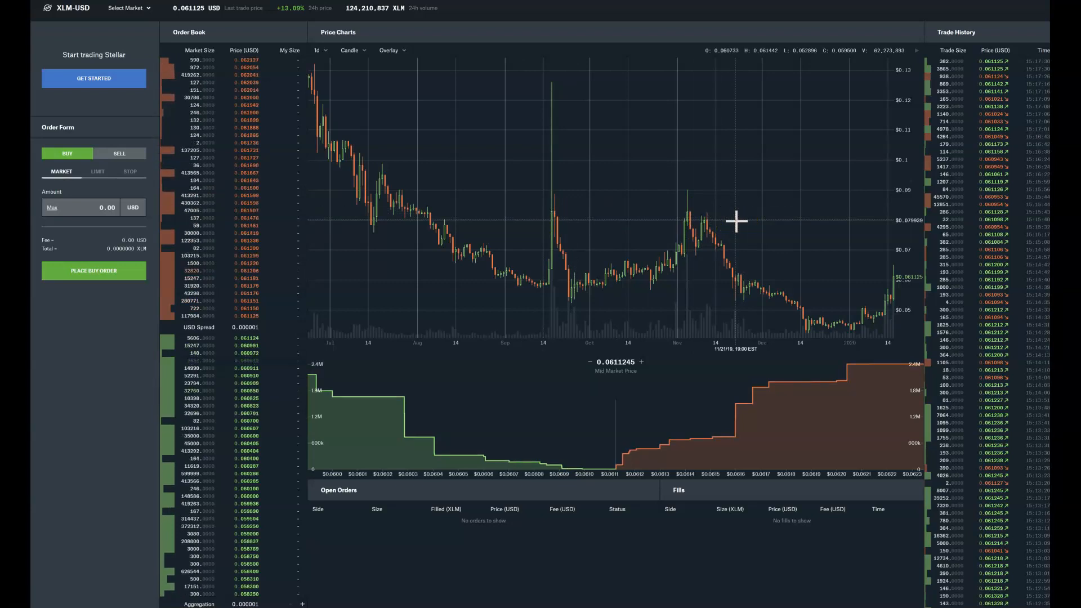
{"action": "mouse_move", "coordinate": [758, 172]}
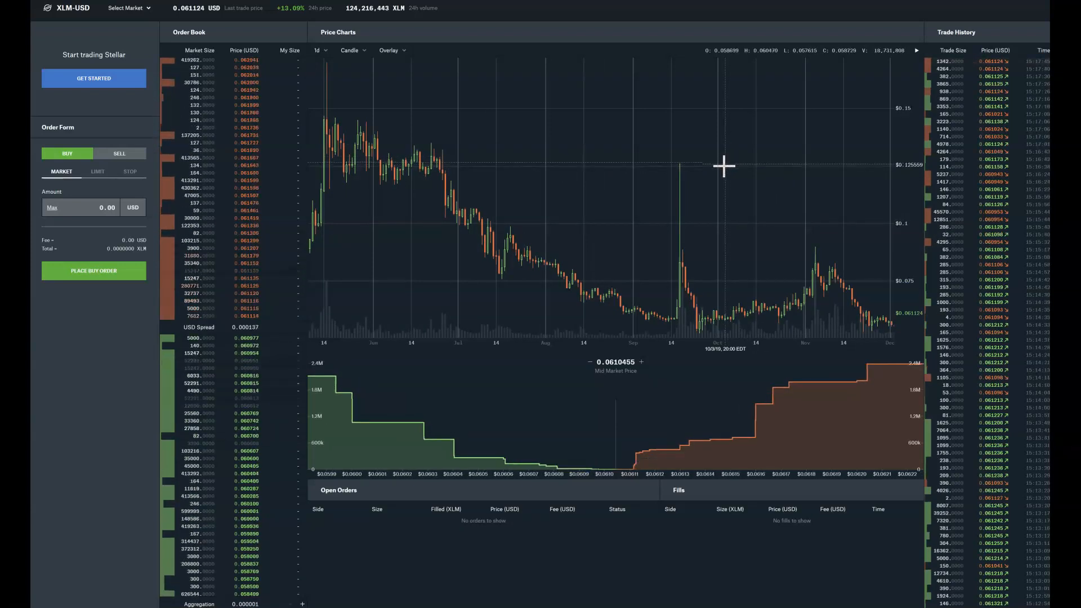
{"action": "mouse_move", "coordinate": [831, 269]}
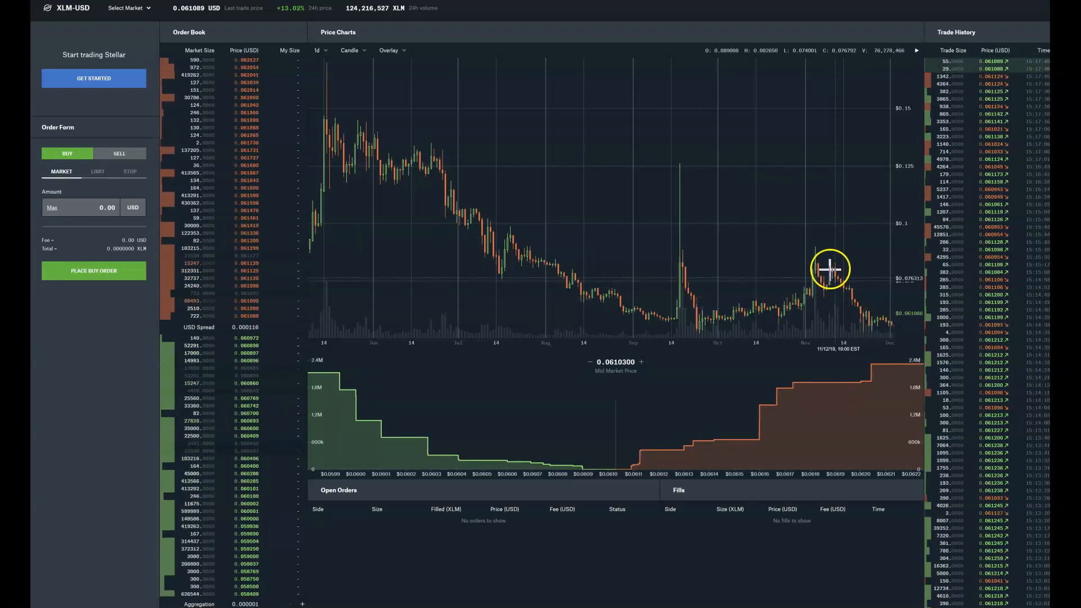
{"action": "mouse_move", "coordinate": [808, 169]}
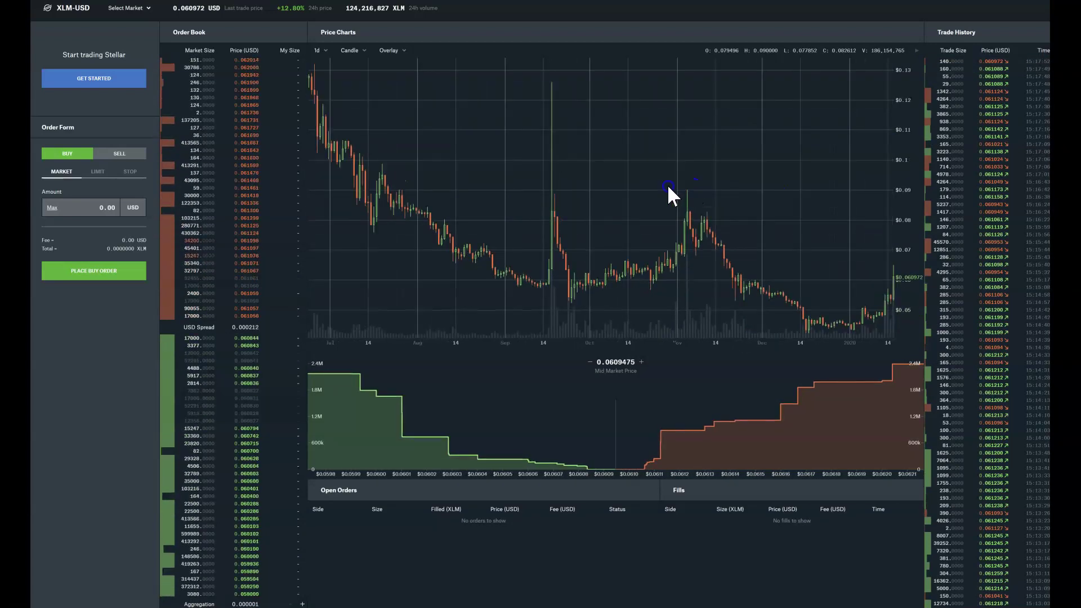
{"action": "mouse_move", "coordinate": [854, 222]}
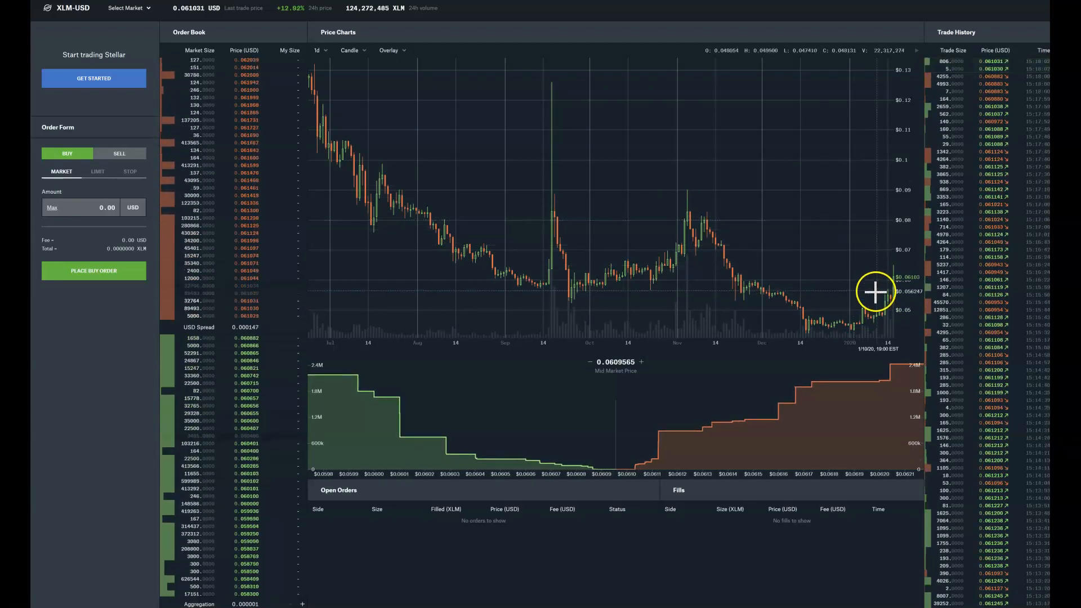
{"action": "mouse_move", "coordinate": [824, 248]}
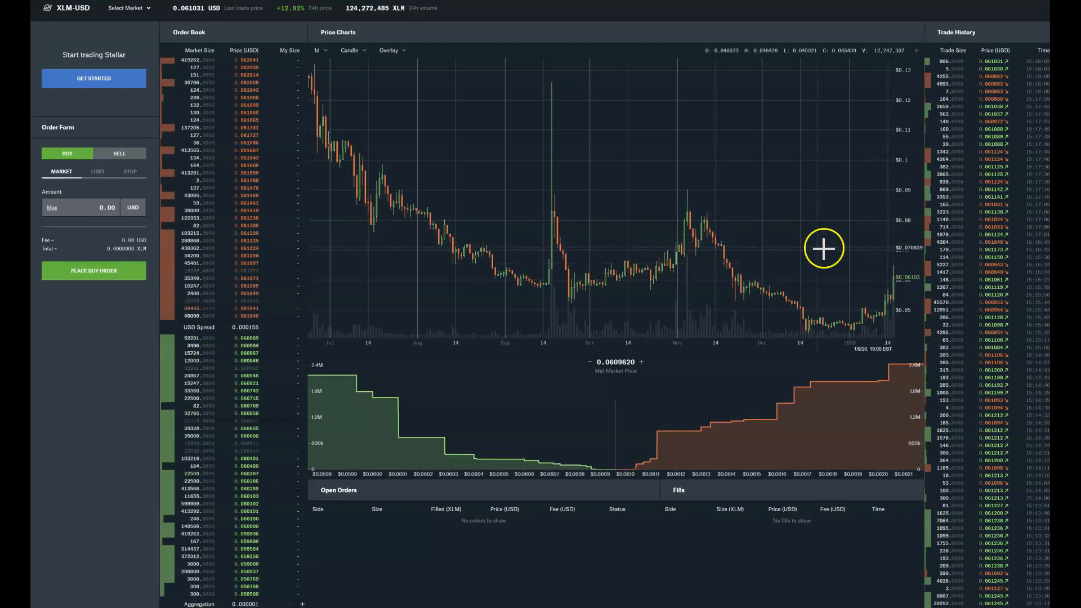
{"action": "mouse_move", "coordinate": [899, 269]}
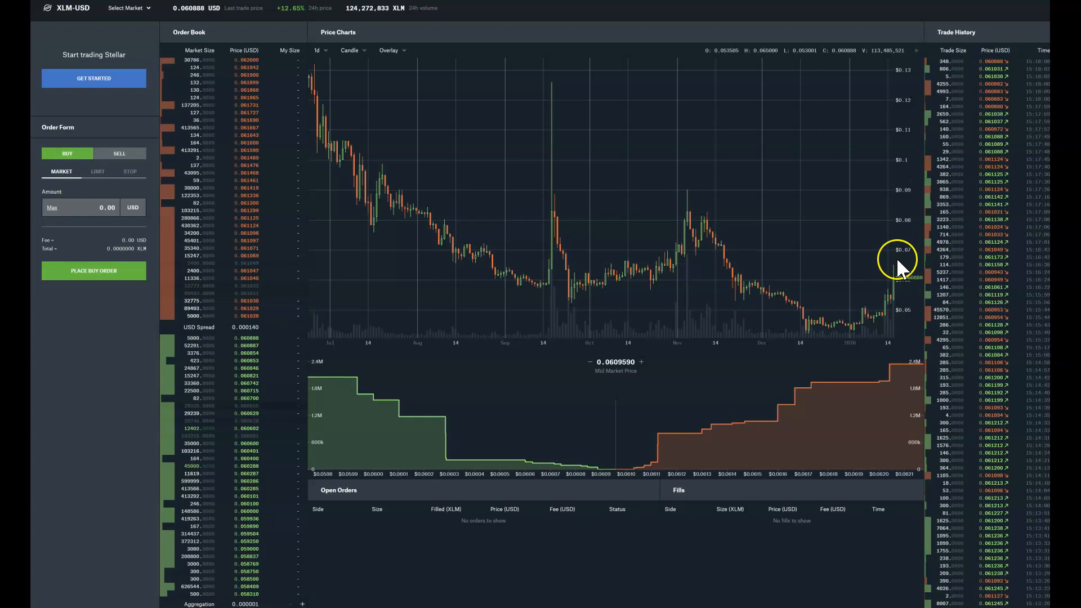
{"action": "mouse_move", "coordinate": [797, 175]}
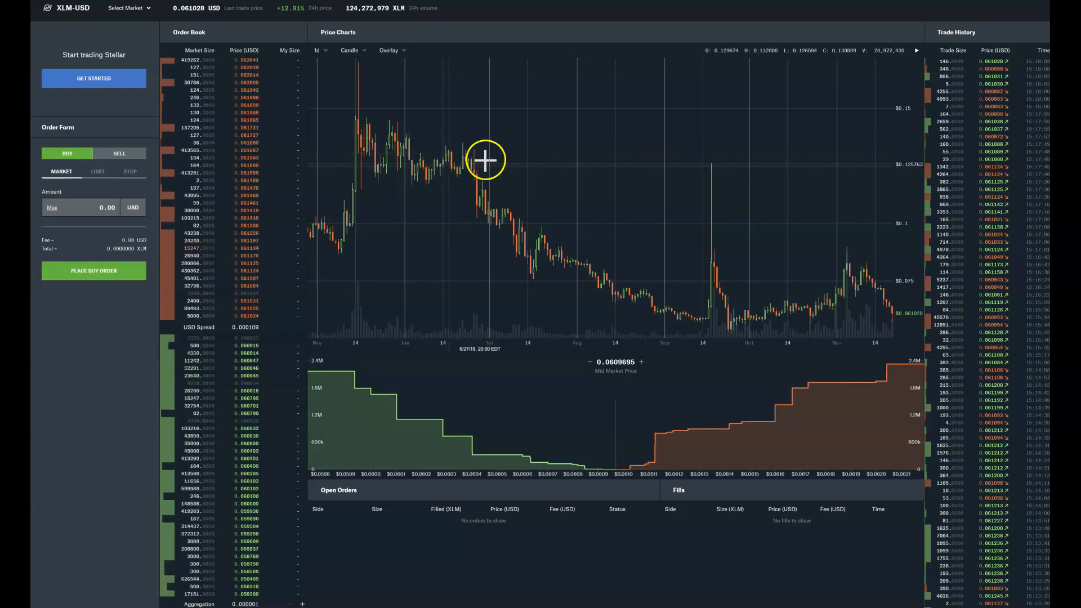
{"action": "mouse_move", "coordinate": [468, 153]}
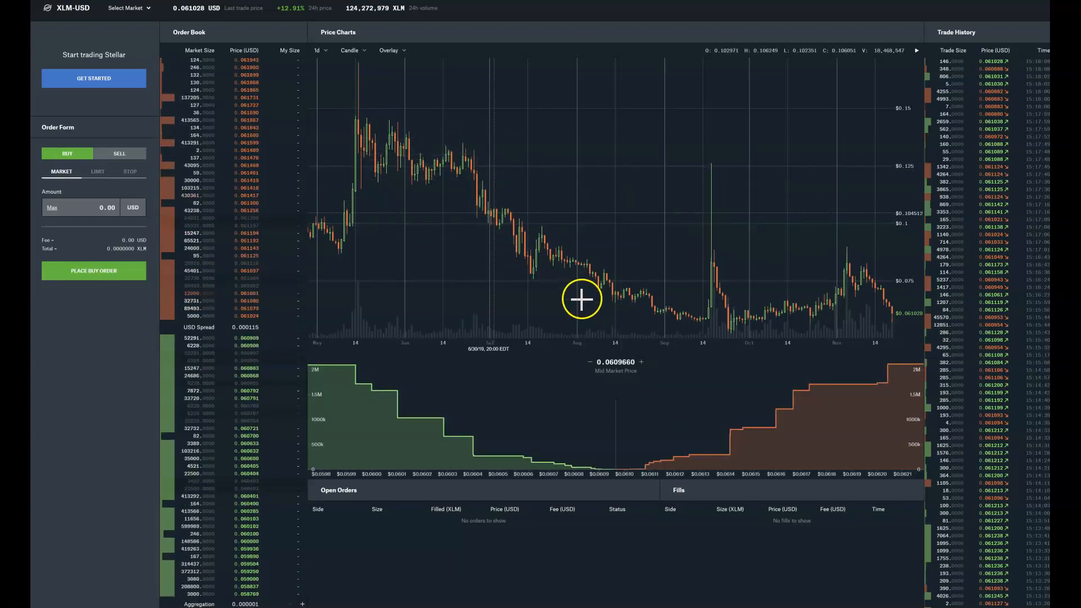
{"action": "mouse_move", "coordinate": [844, 265]}
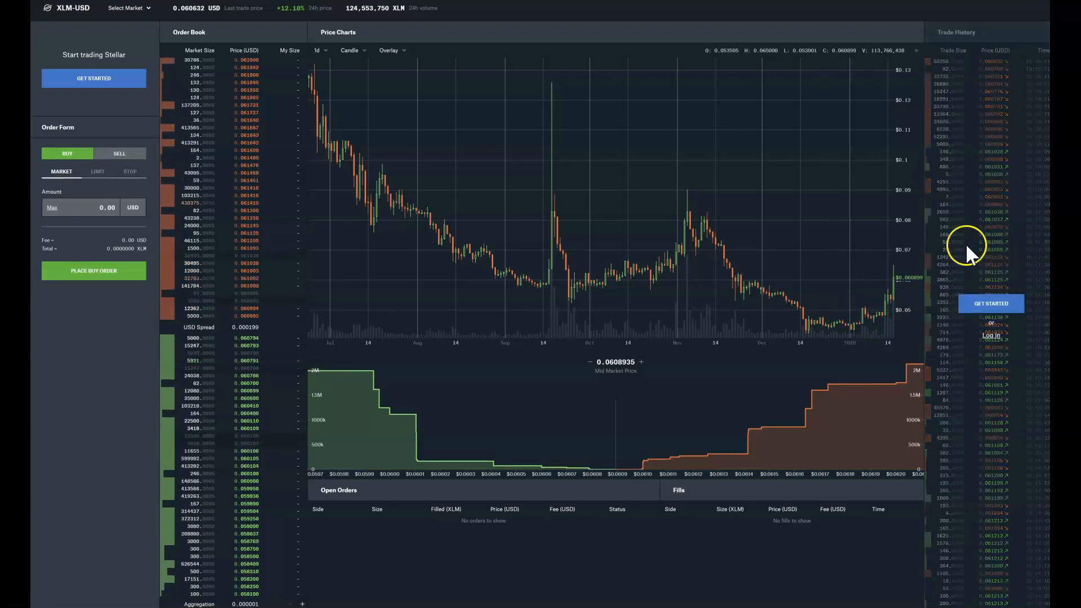
{"action": "mouse_move", "coordinate": [665, 192]}
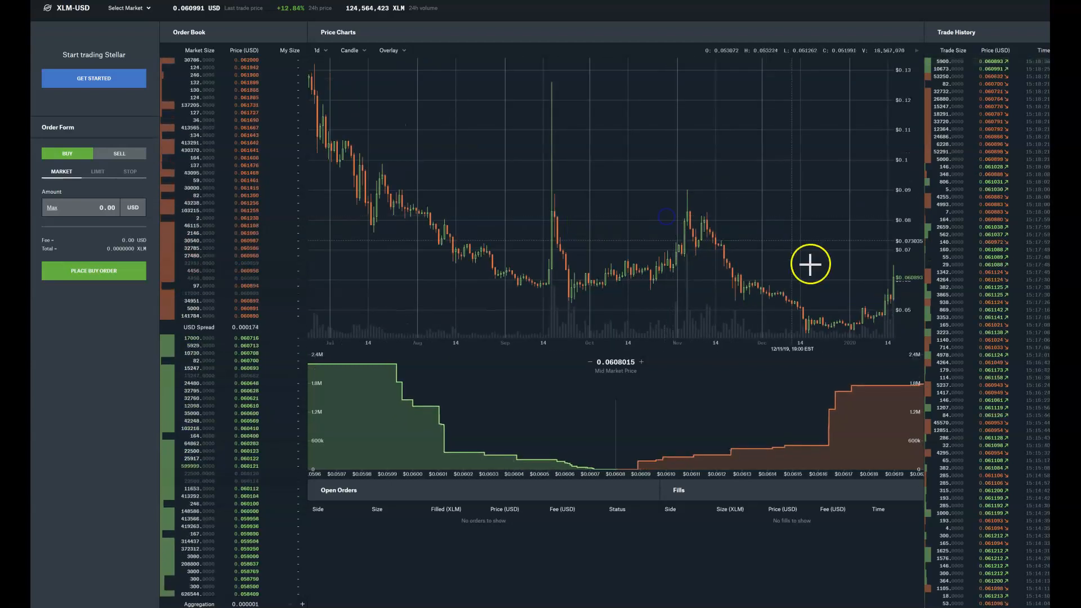
{"action": "mouse_move", "coordinate": [886, 299]}
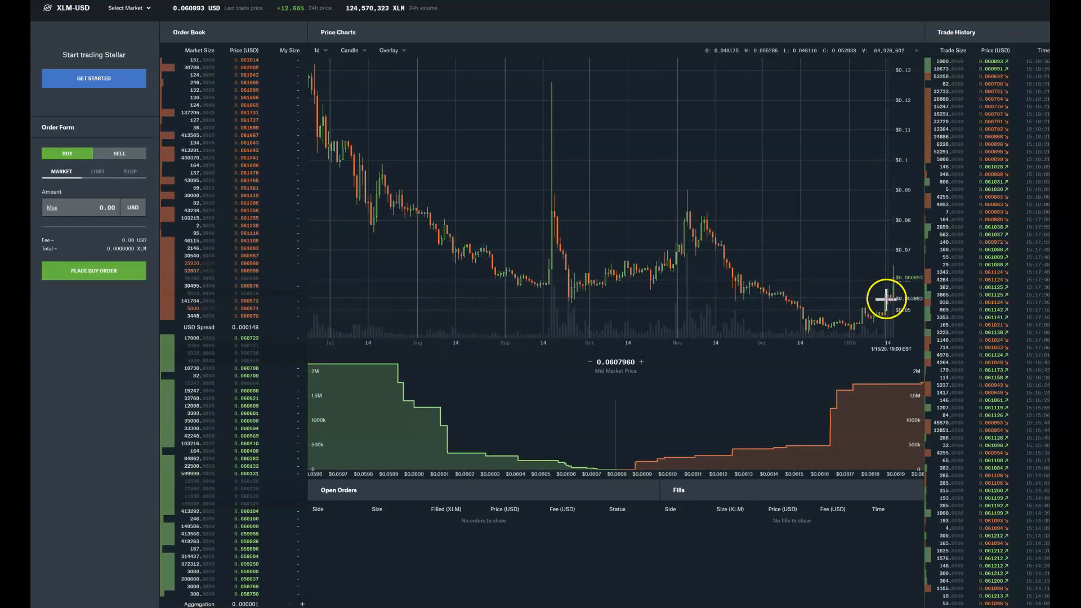
{"action": "mouse_move", "coordinate": [870, 319]}
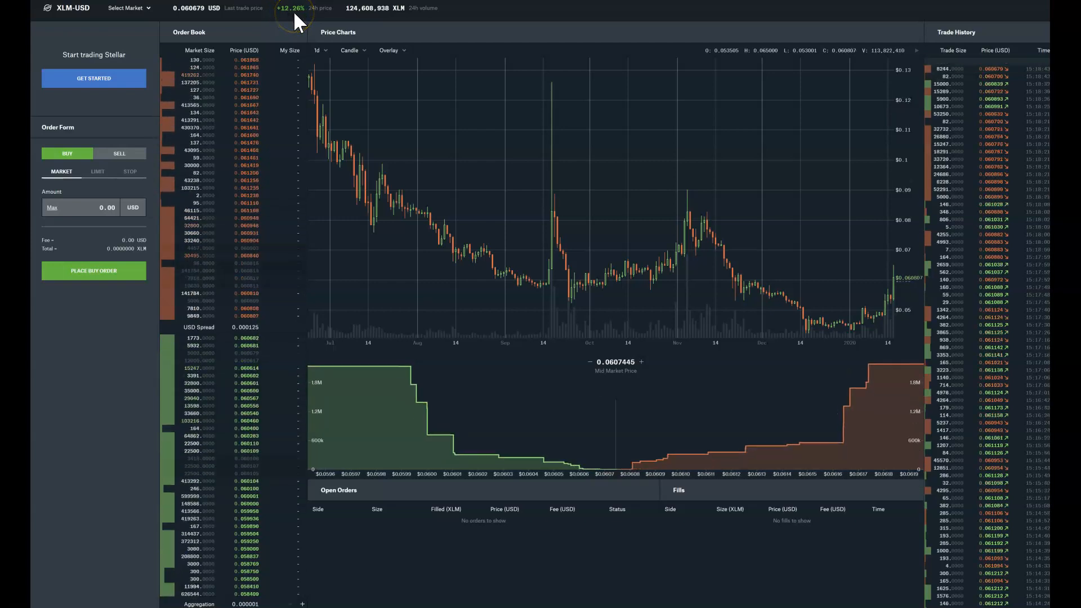
{"action": "mouse_move", "coordinate": [890, 281]}
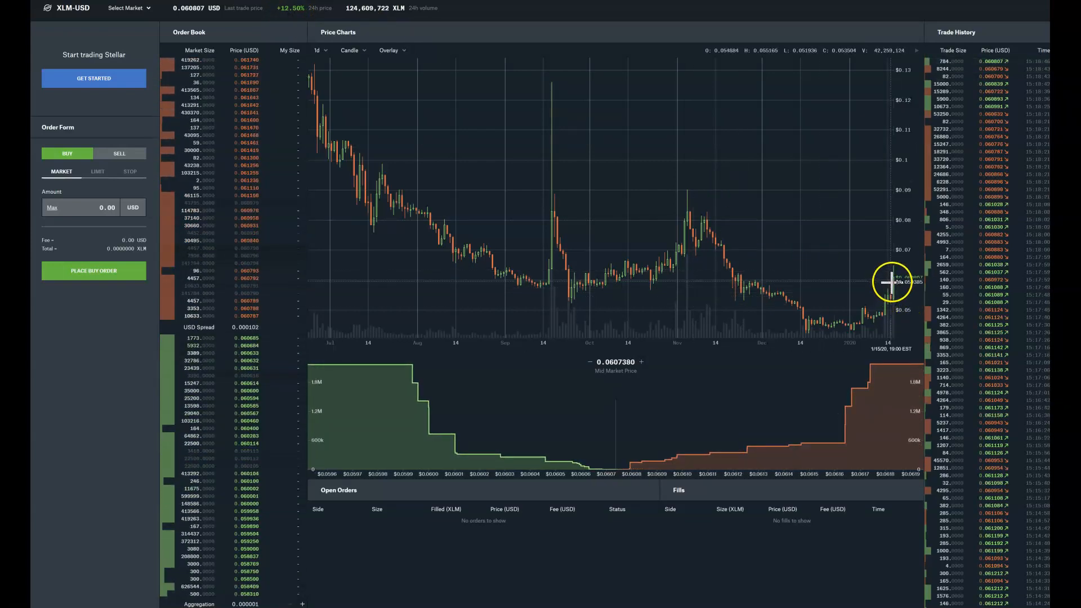
{"action": "mouse_move", "coordinate": [879, 232]}
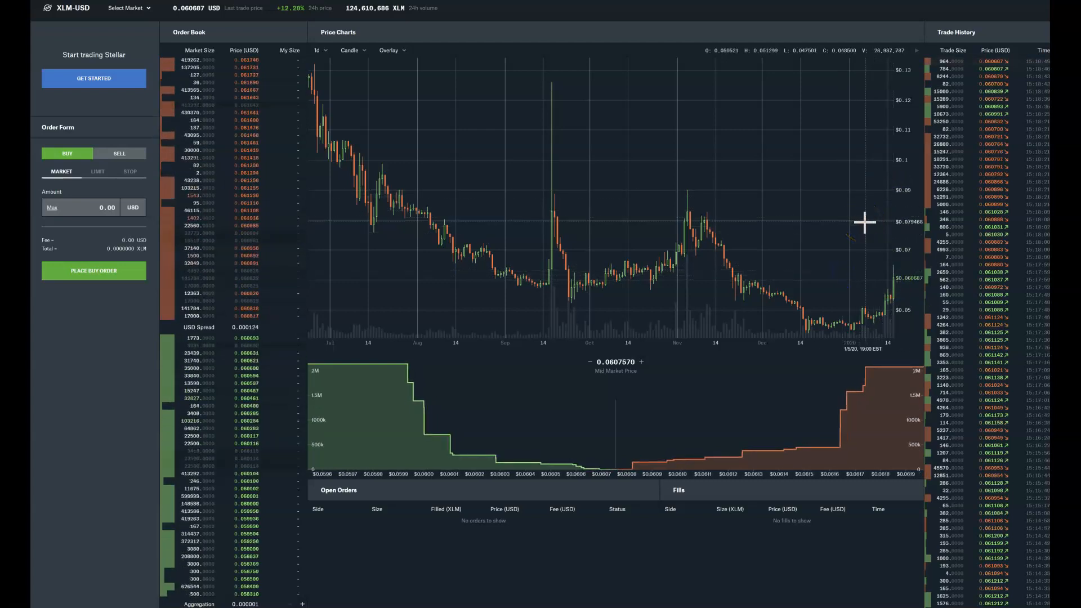
{"action": "mouse_move", "coordinate": [678, 251]}
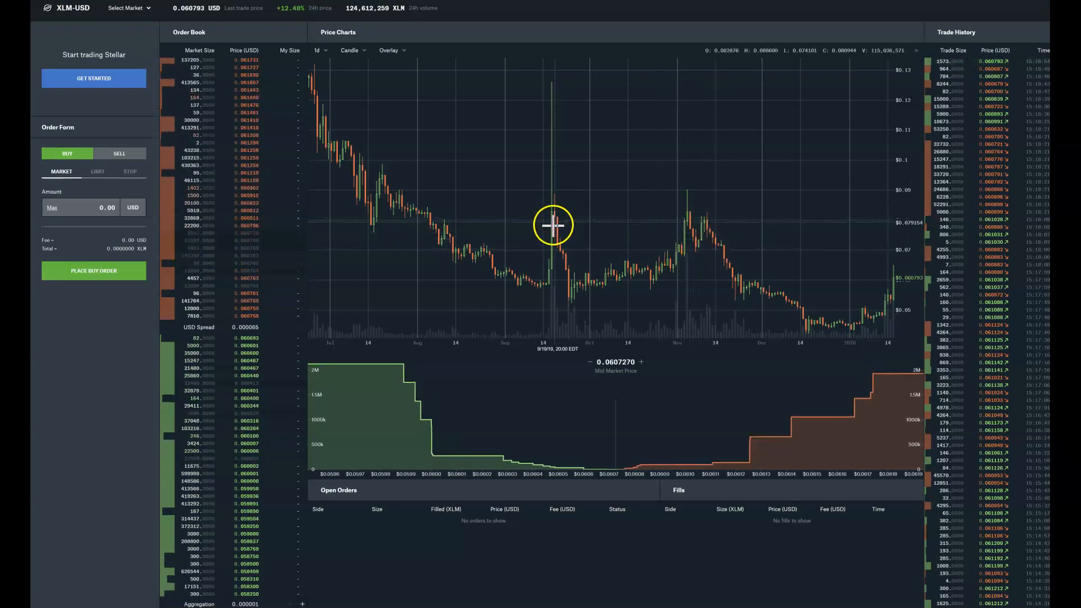
{"action": "mouse_move", "coordinate": [560, 91]}
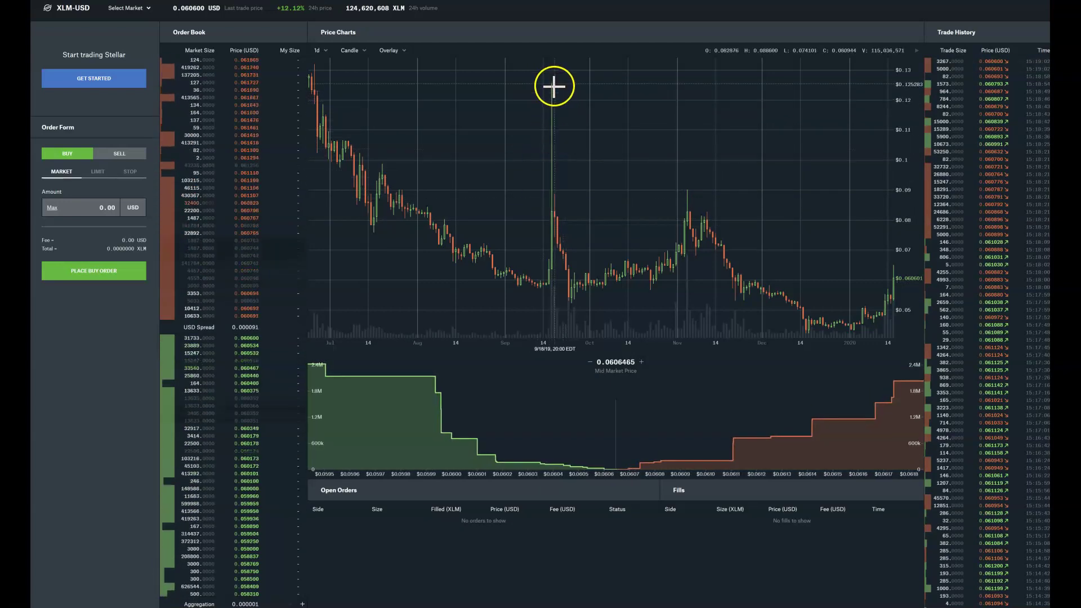
{"action": "mouse_move", "coordinate": [685, 205]}
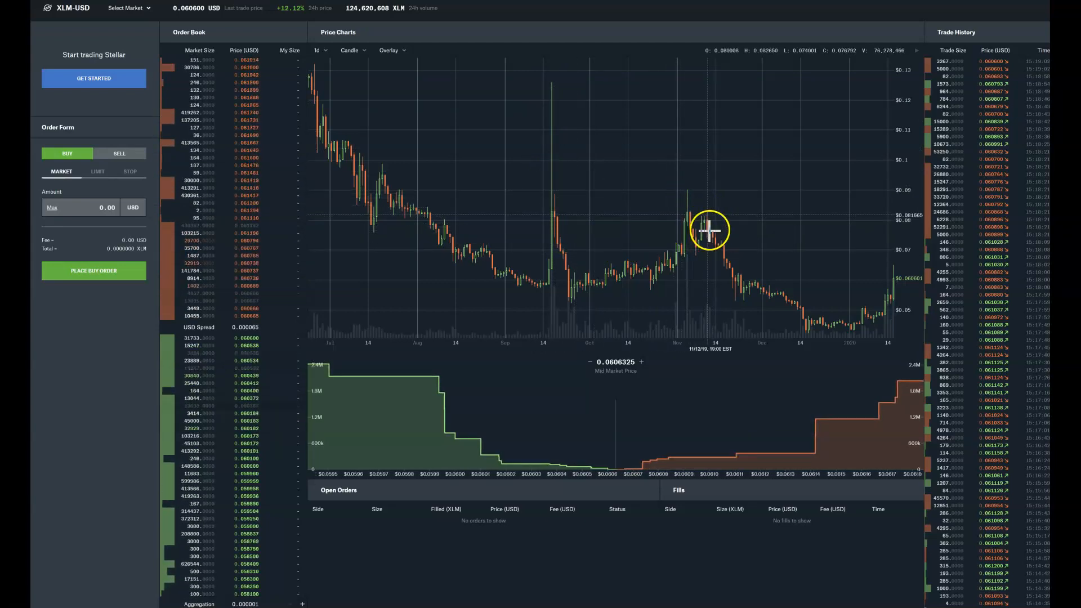
{"action": "mouse_move", "coordinate": [859, 222]}
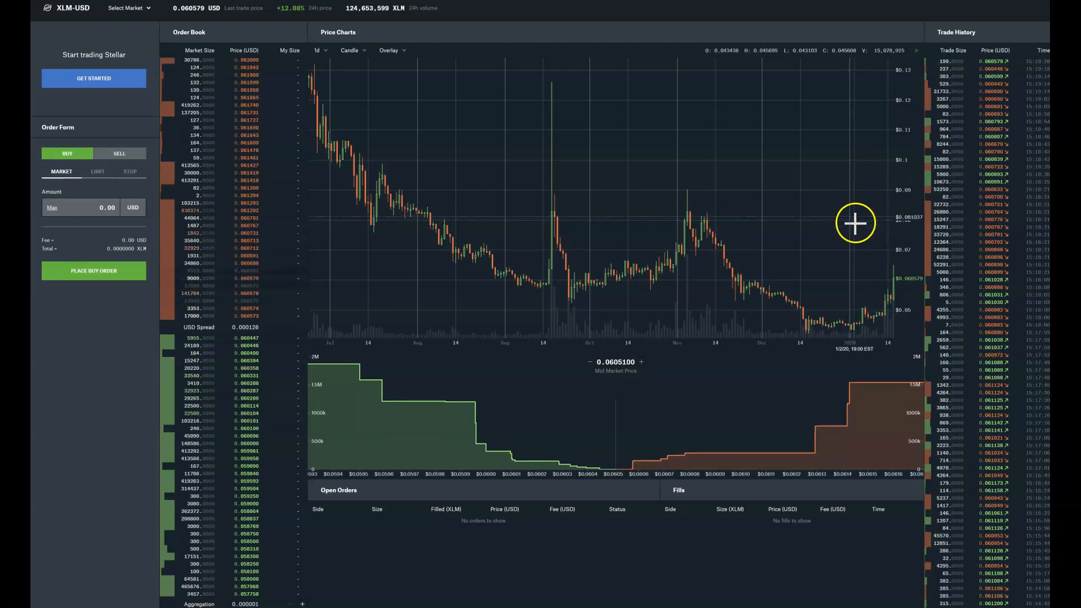
{"action": "mouse_move", "coordinate": [867, 102]}
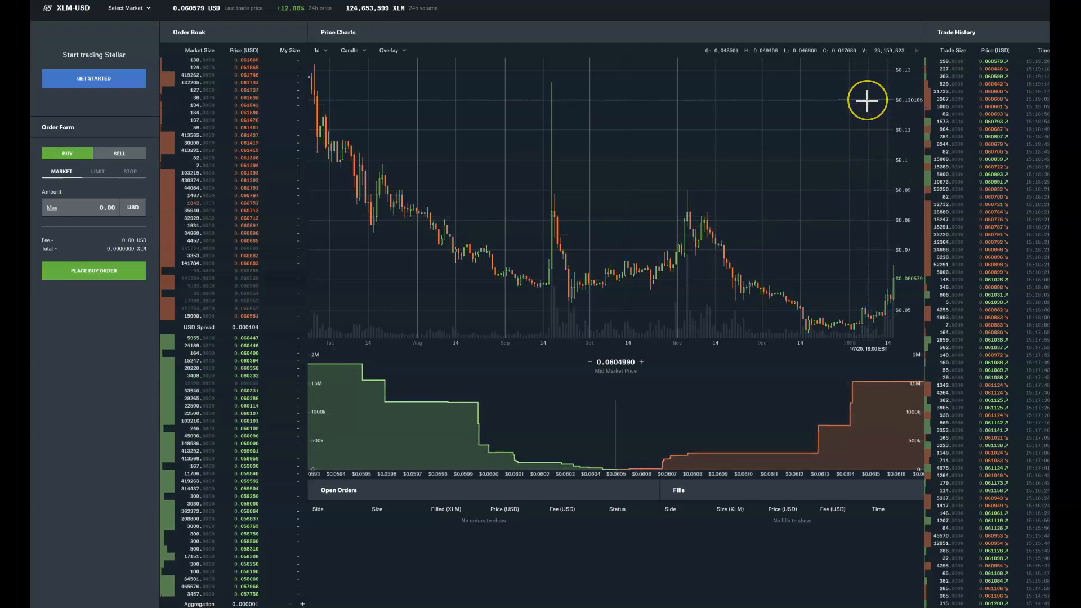
{"action": "mouse_move", "coordinate": [316, 133]}
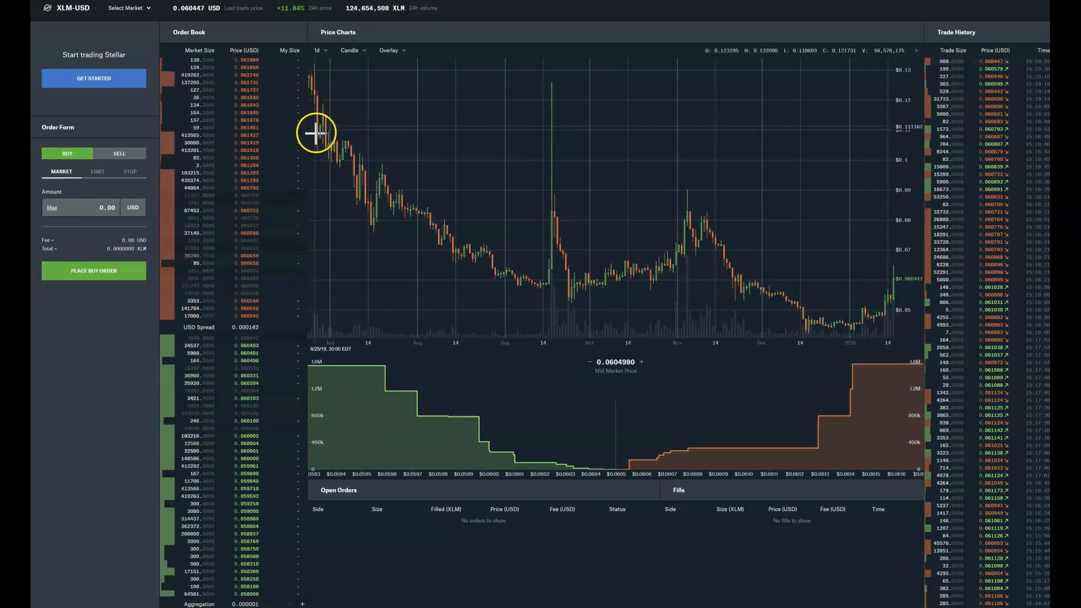
{"action": "mouse_move", "coordinate": [447, 230]}
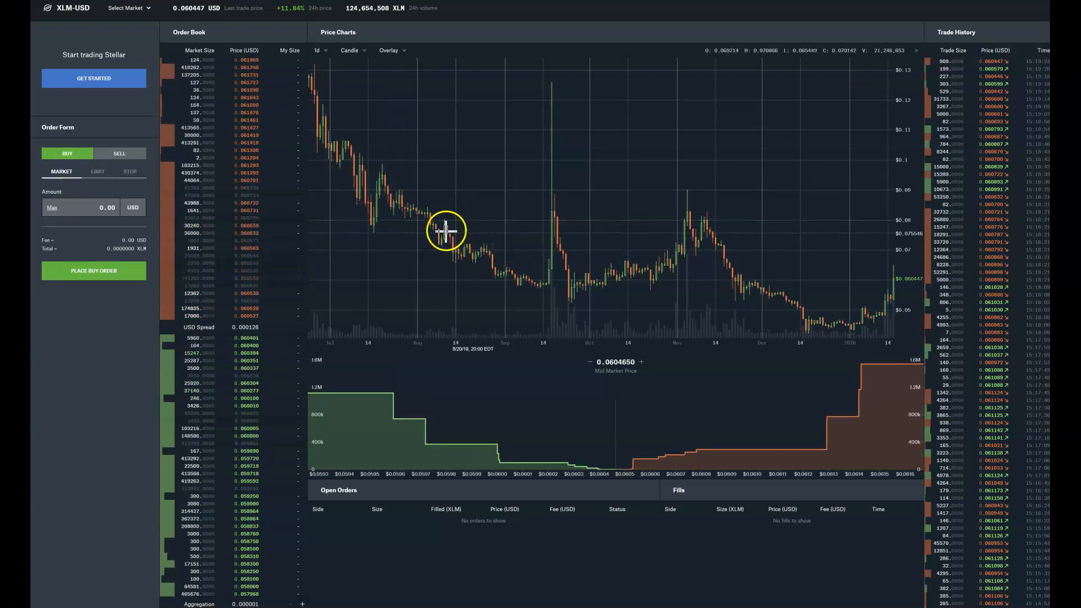
{"action": "mouse_move", "coordinate": [754, 258]}
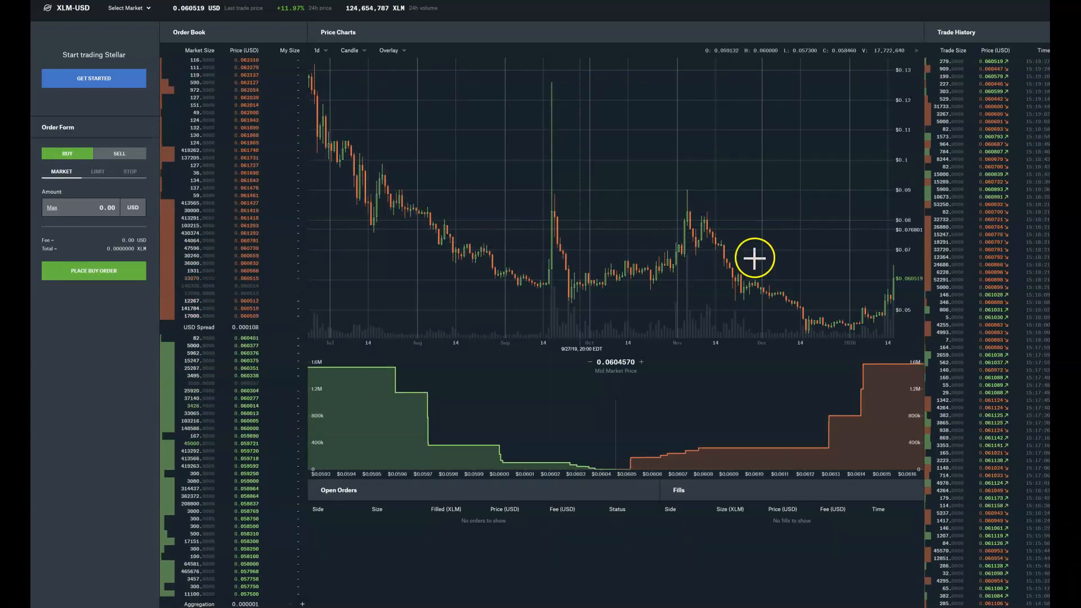
{"action": "mouse_move", "coordinate": [424, 206]}
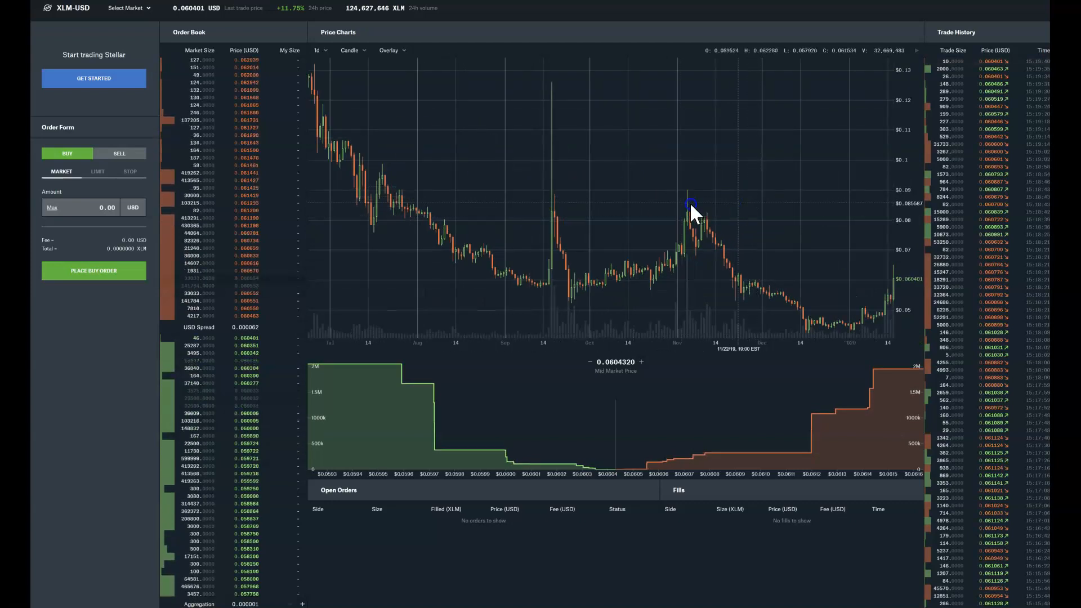
{"action": "mouse_move", "coordinate": [726, 229]}
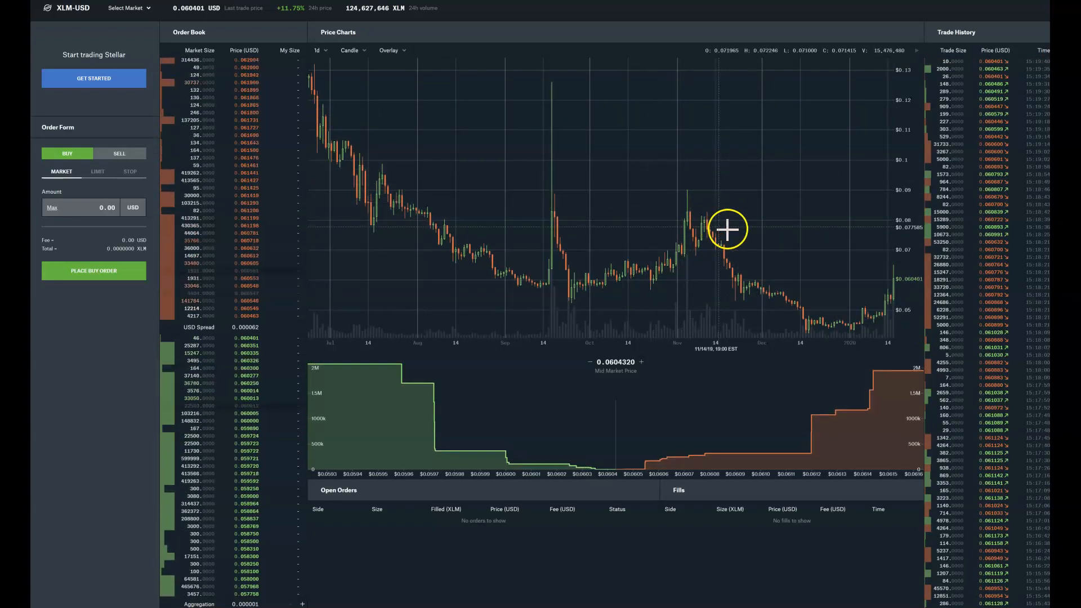
{"action": "mouse_move", "coordinate": [888, 117]}
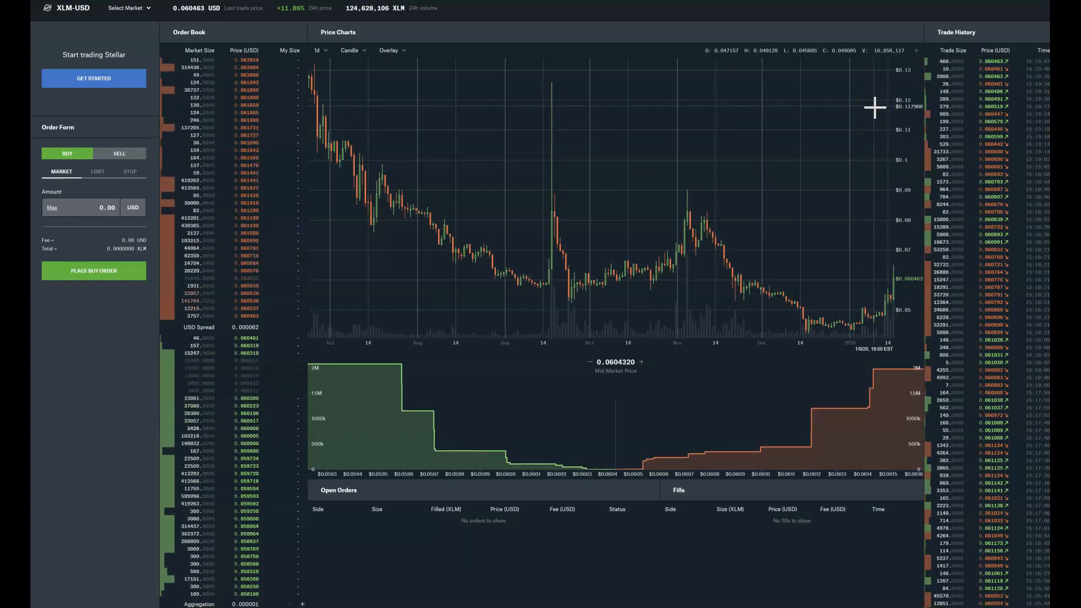
{"action": "mouse_move", "coordinate": [863, 91]}
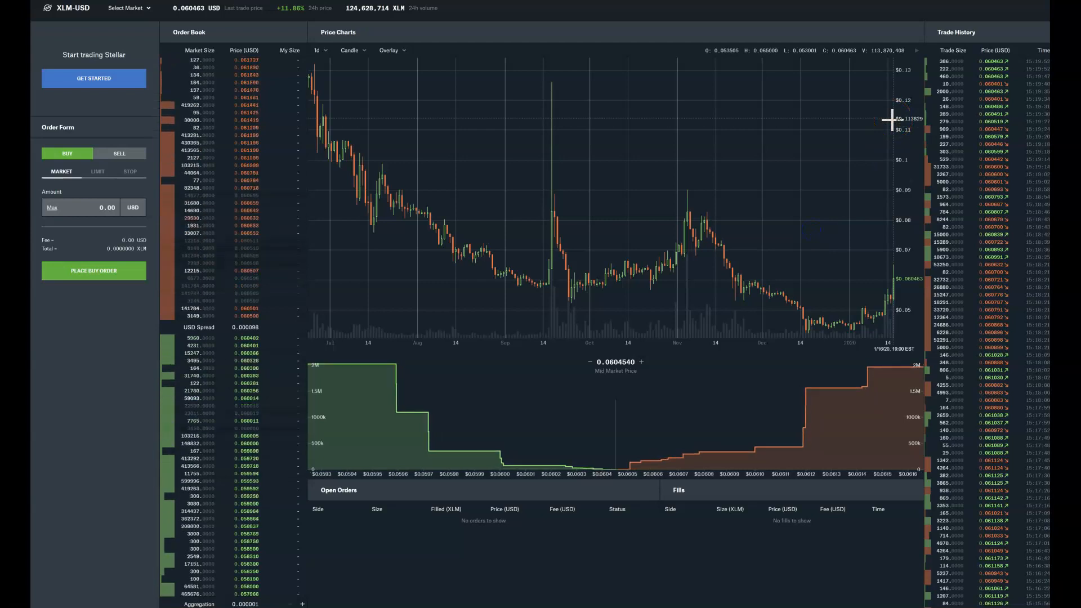
{"action": "mouse_move", "coordinate": [667, 149]}
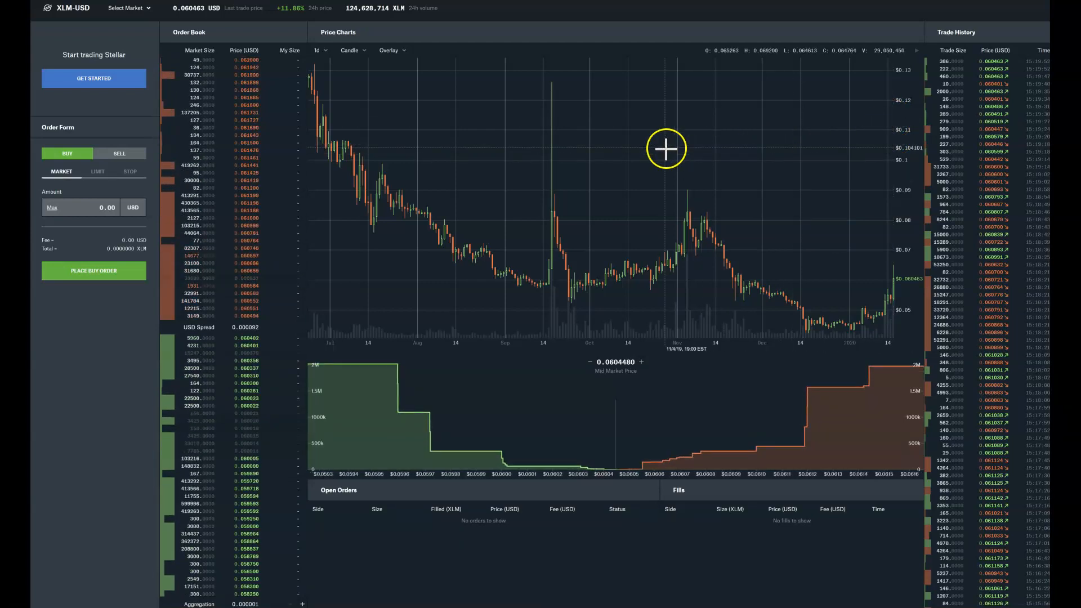
{"action": "mouse_move", "coordinate": [594, 150]}
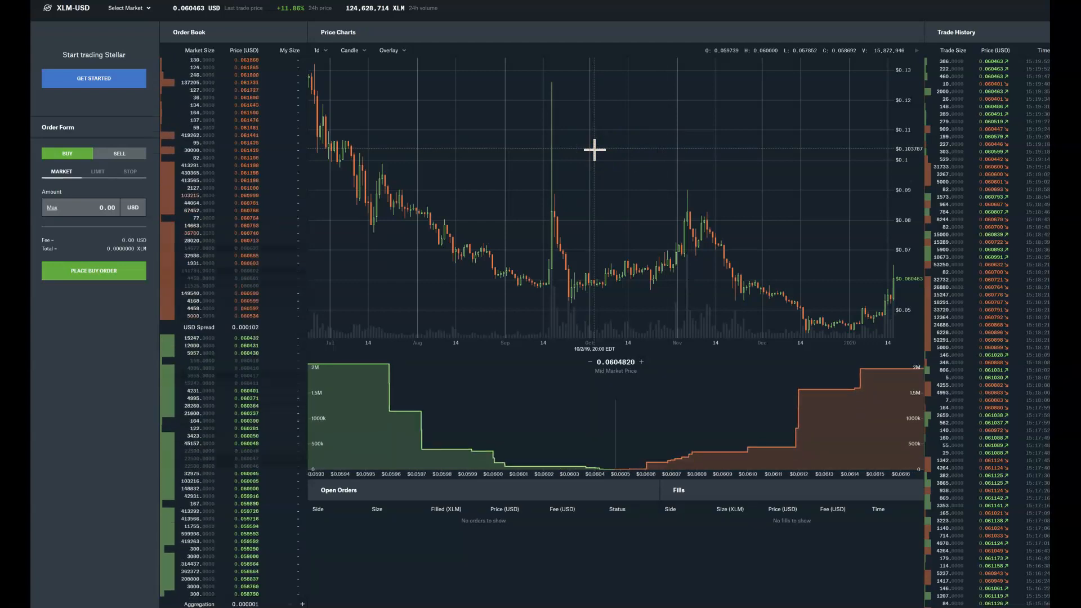
{"action": "mouse_move", "coordinate": [338, 68]}
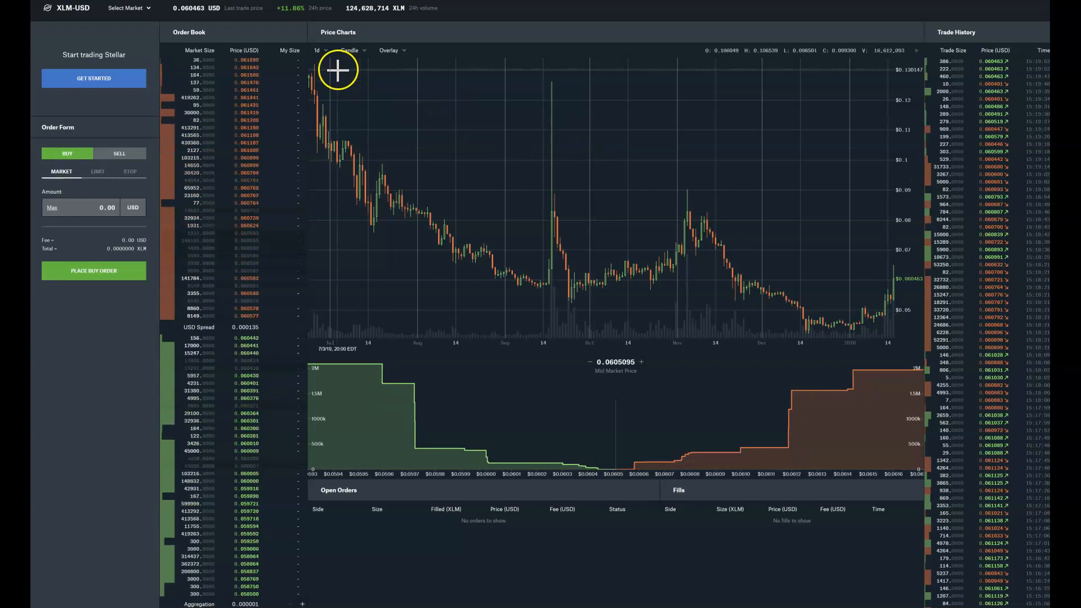
{"action": "mouse_move", "coordinate": [719, 202]}
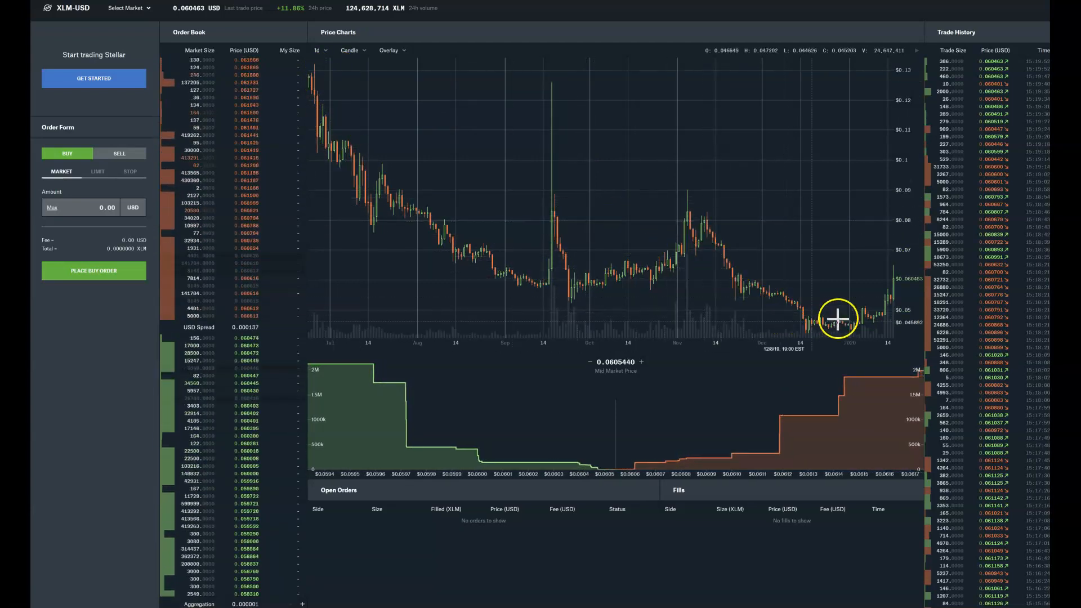
{"action": "mouse_move", "coordinate": [710, 247]}
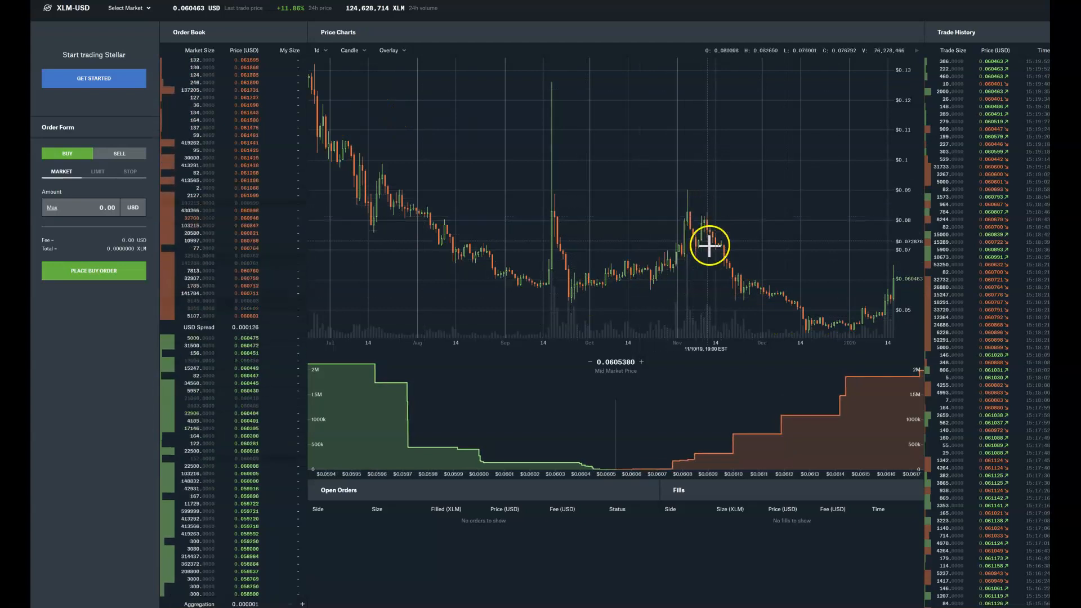
{"action": "mouse_move", "coordinate": [739, 288]}
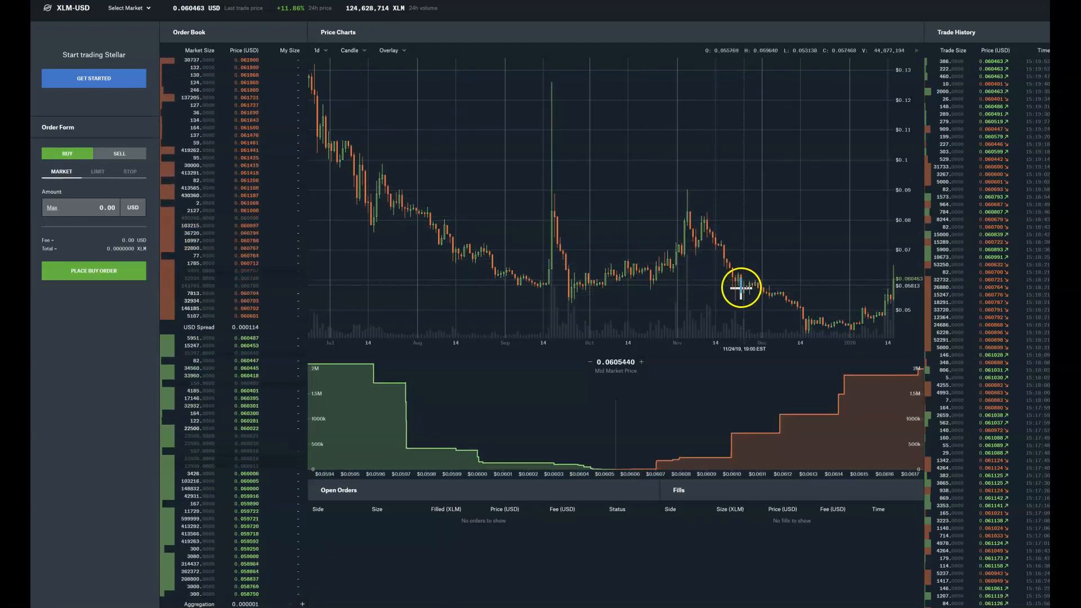
{"action": "mouse_move", "coordinate": [743, 285]}
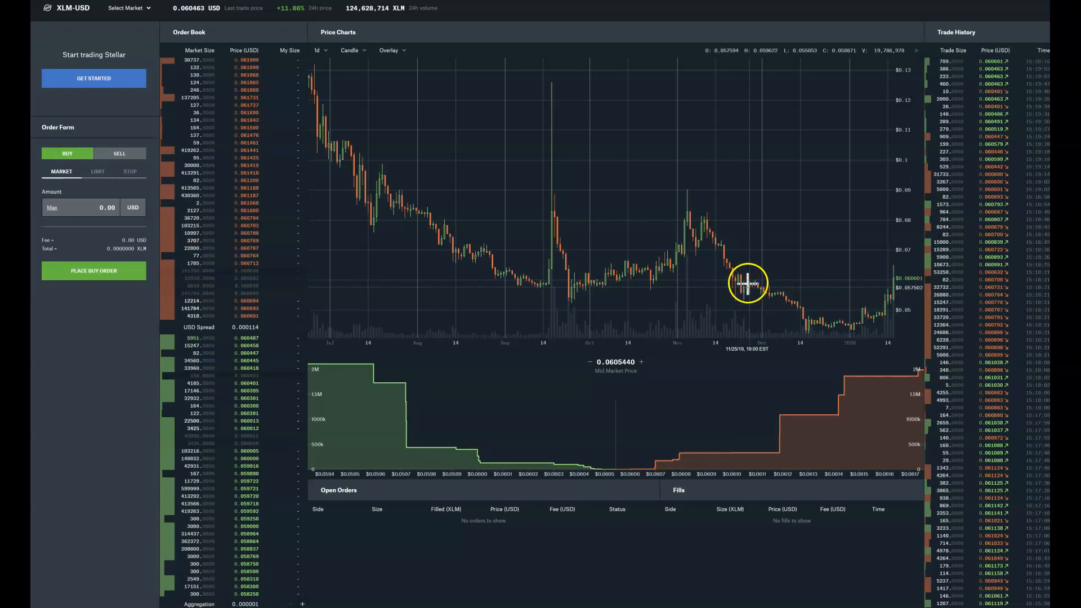
{"action": "mouse_move", "coordinate": [876, 318]}
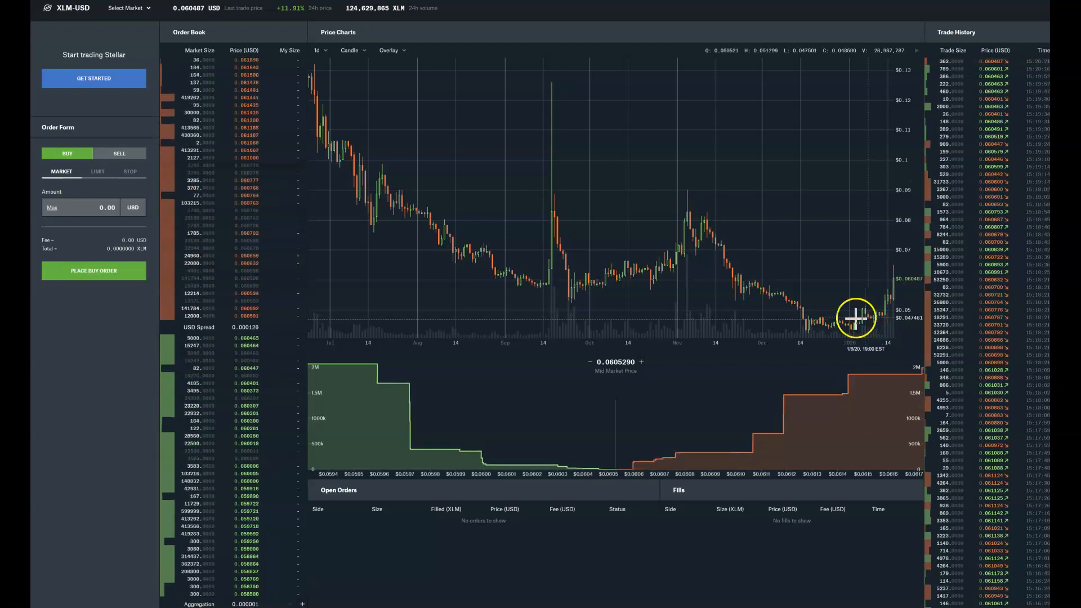
{"action": "mouse_move", "coordinate": [775, 182]}
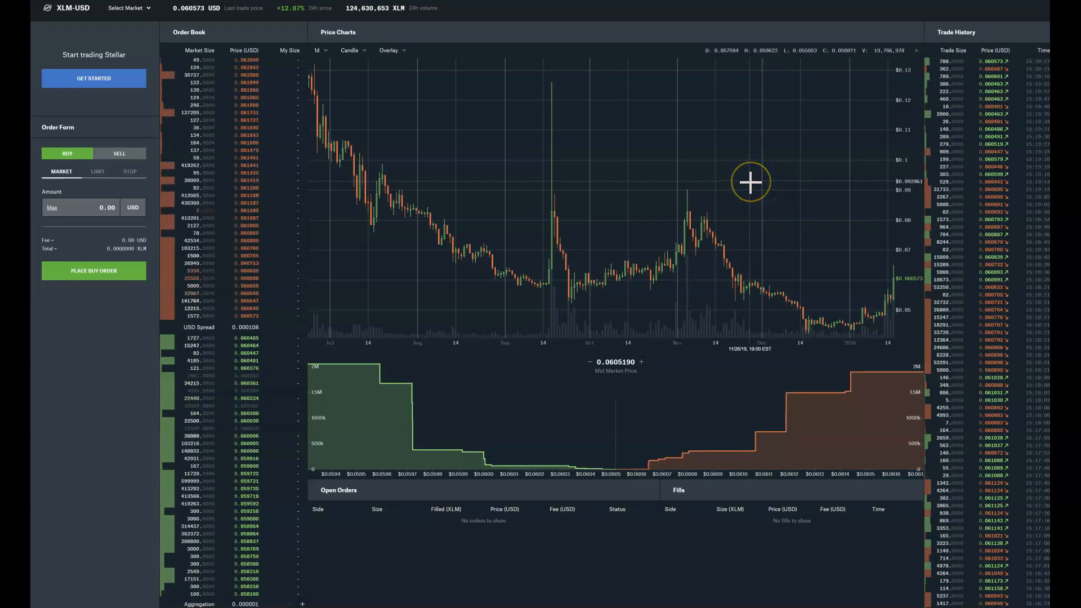
{"action": "mouse_move", "coordinate": [76, 458]}
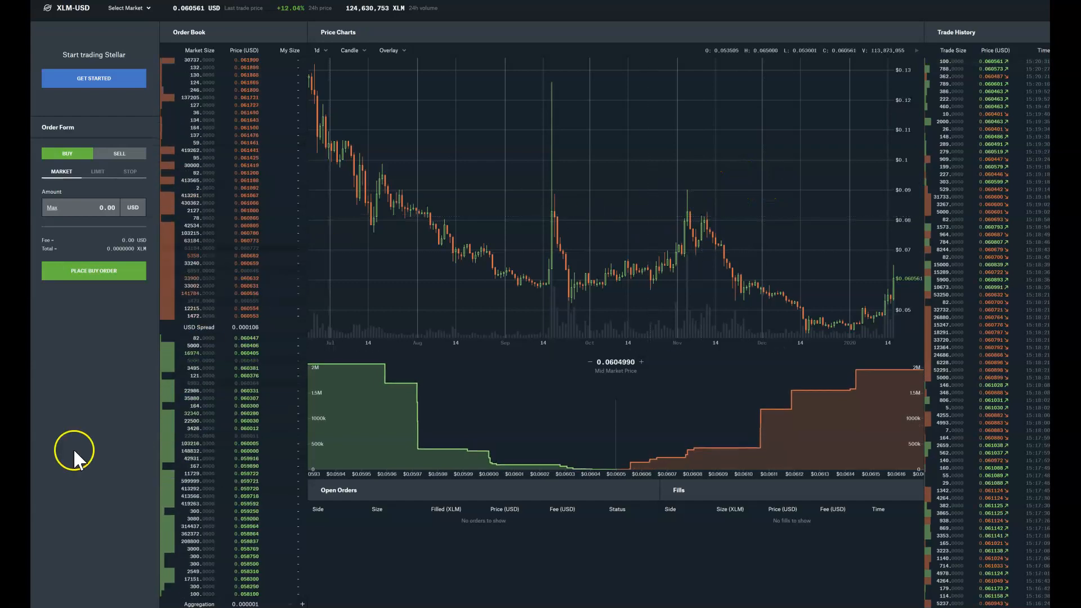